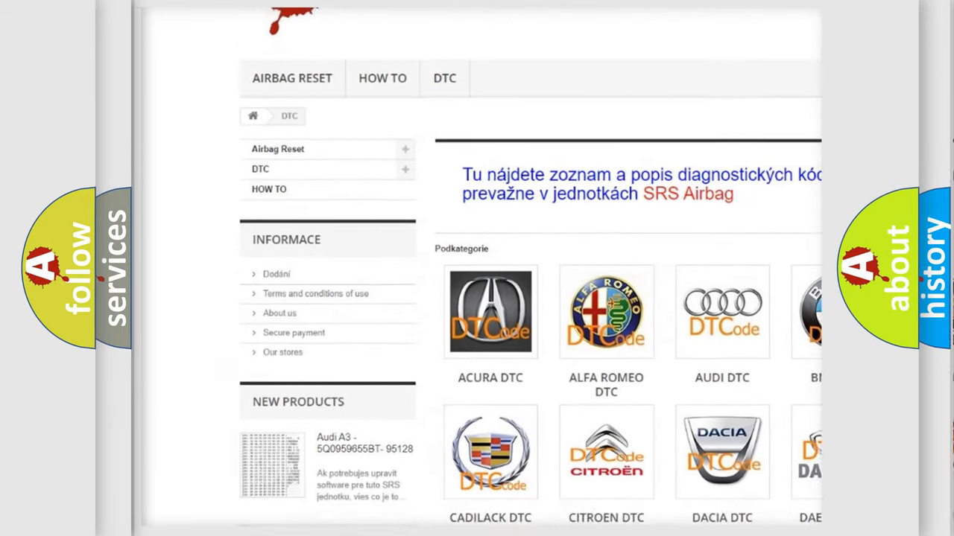
scroll("down", 3)
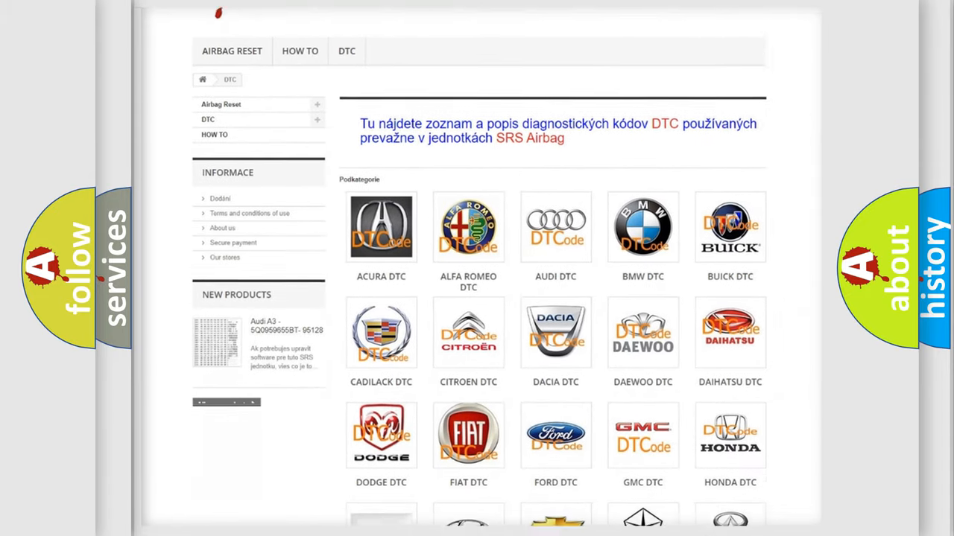
scroll("down", 3)
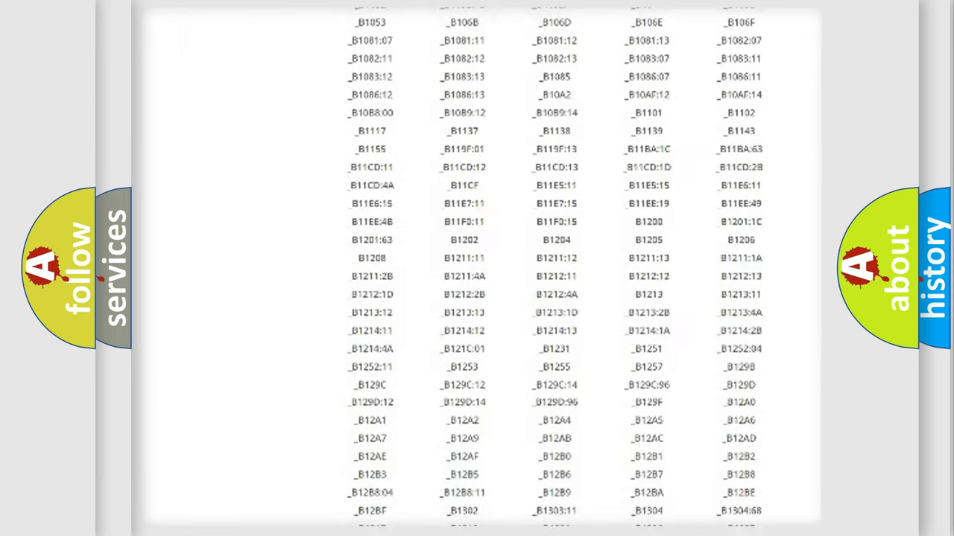
scroll("down", 3)
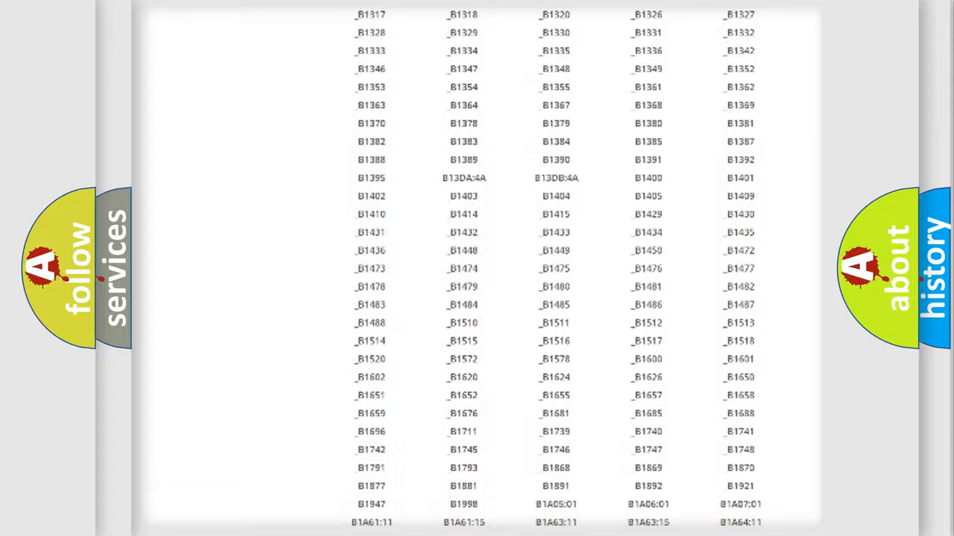